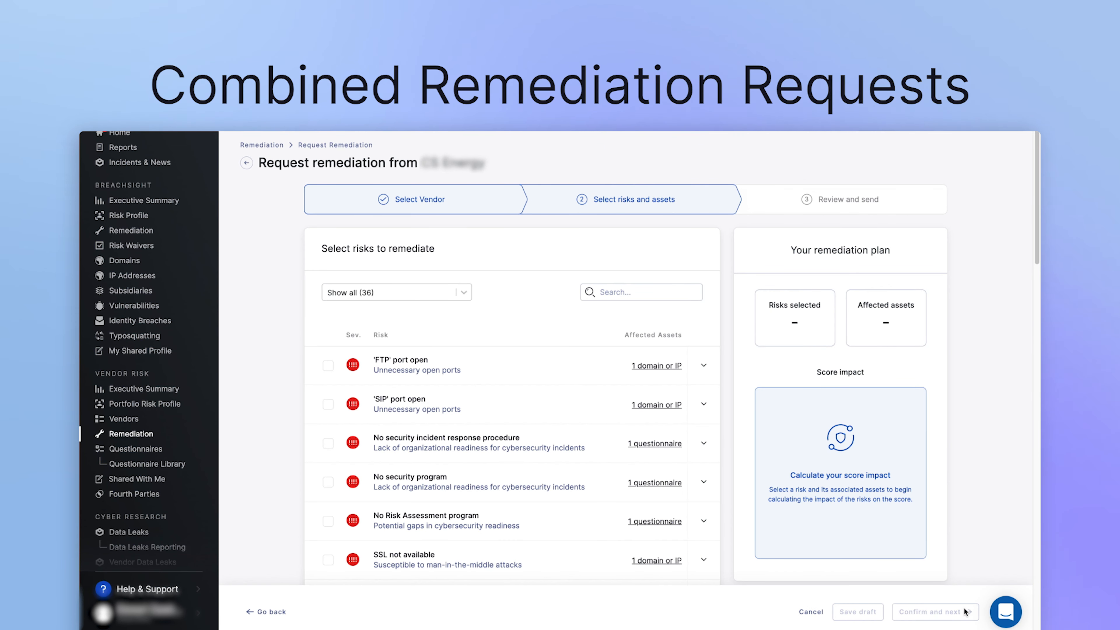
{"action": "mouse_move", "coordinate": [271, 398]}
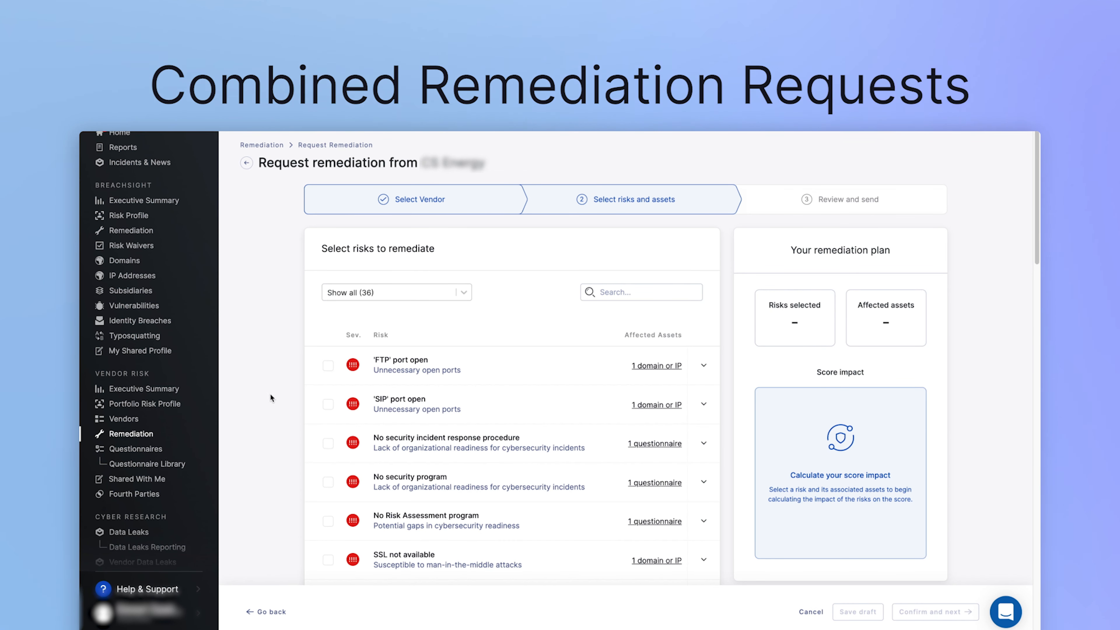
Select the 'FTP' port, 'SIP' port, incident response, No security program and No Risk Assessment risks.
{"action": "left_click", "coordinate": [328, 365]}
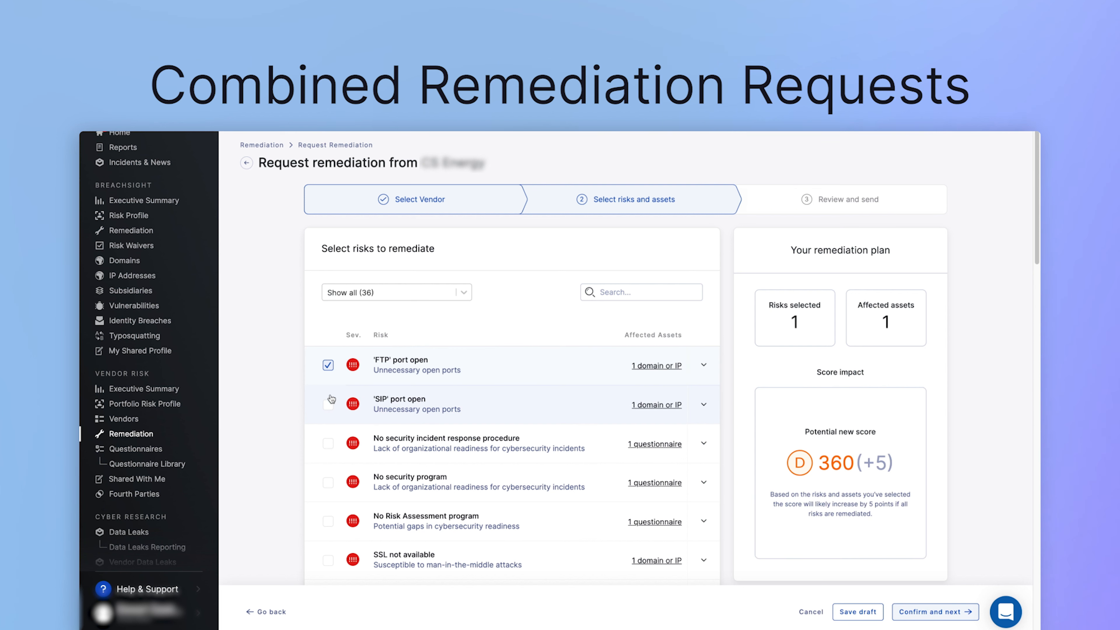
{"action": "left_click", "coordinate": [328, 443]}
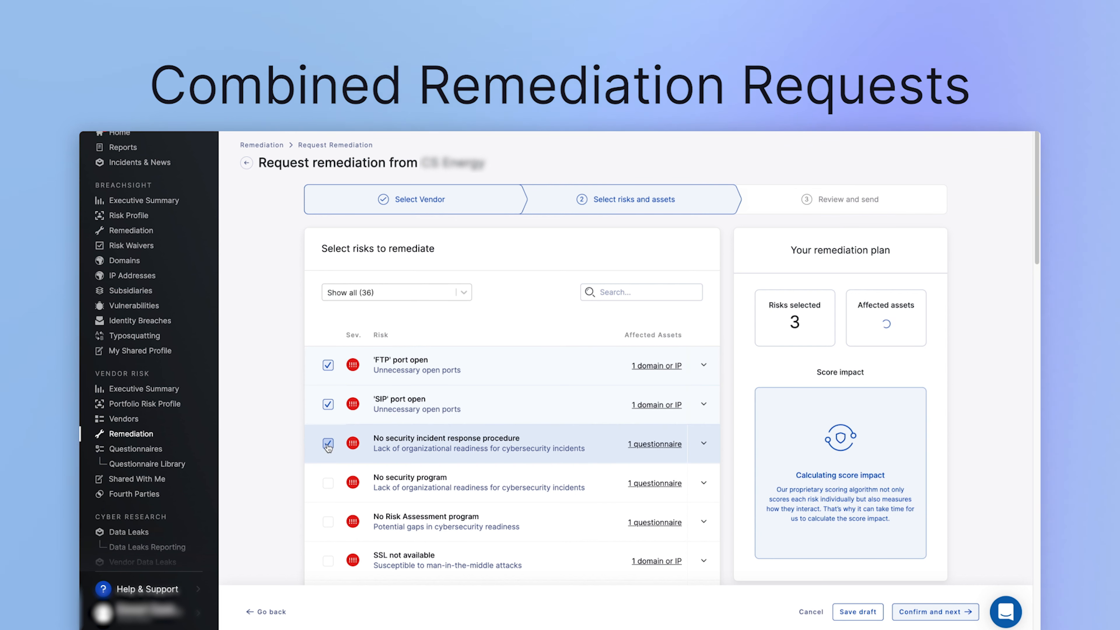
{"action": "left_click", "coordinate": [328, 483]}
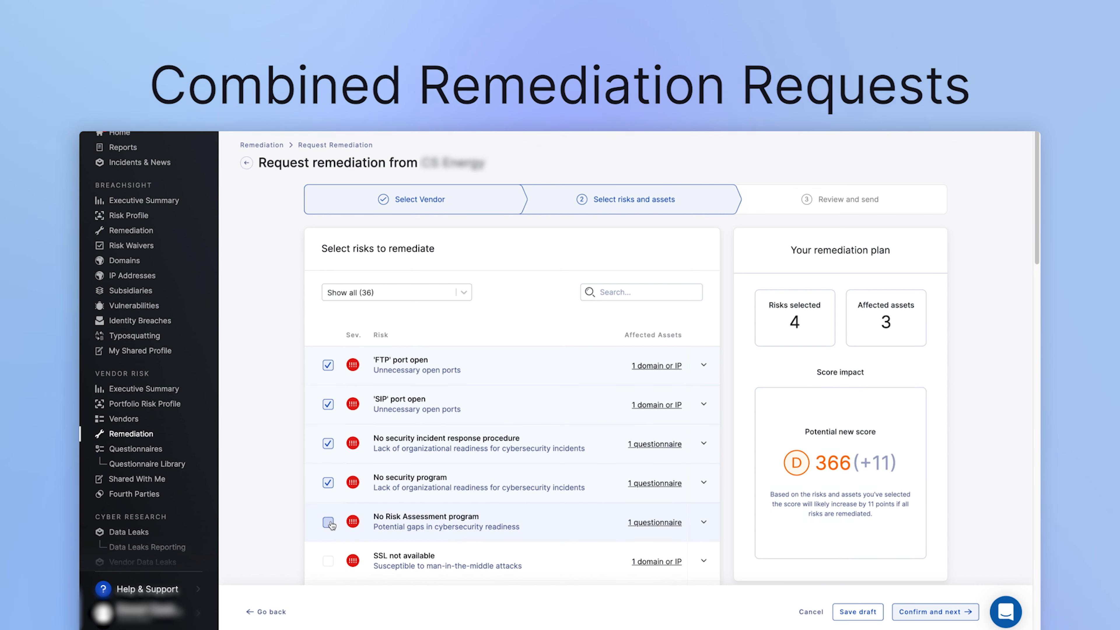
{"action": "left_click", "coordinate": [328, 522]}
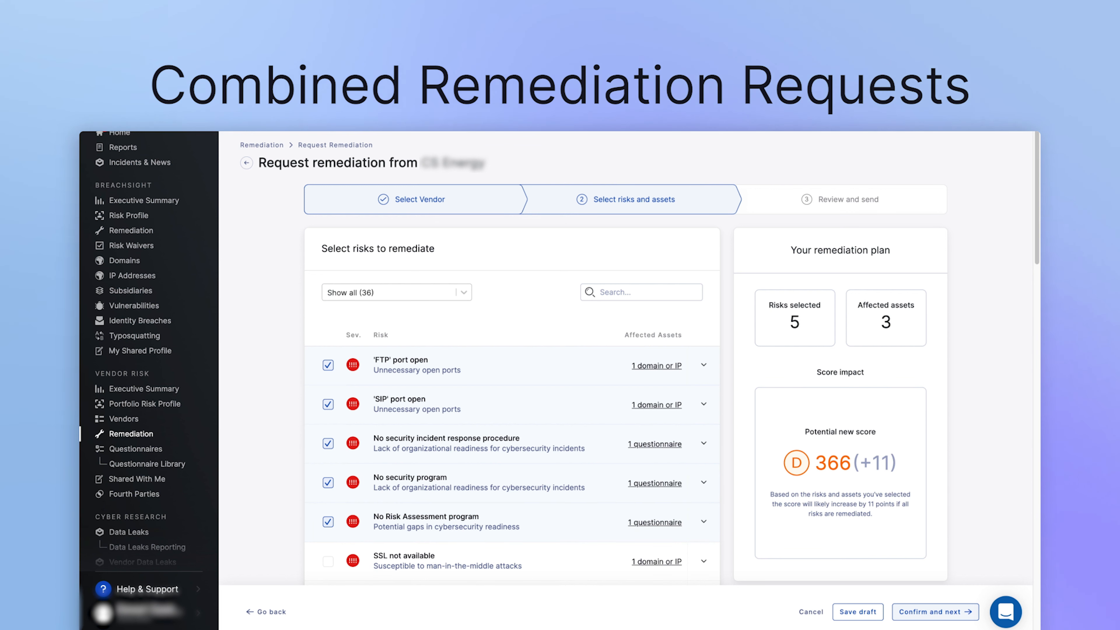
{"action": "left_click", "coordinate": [935, 620]}
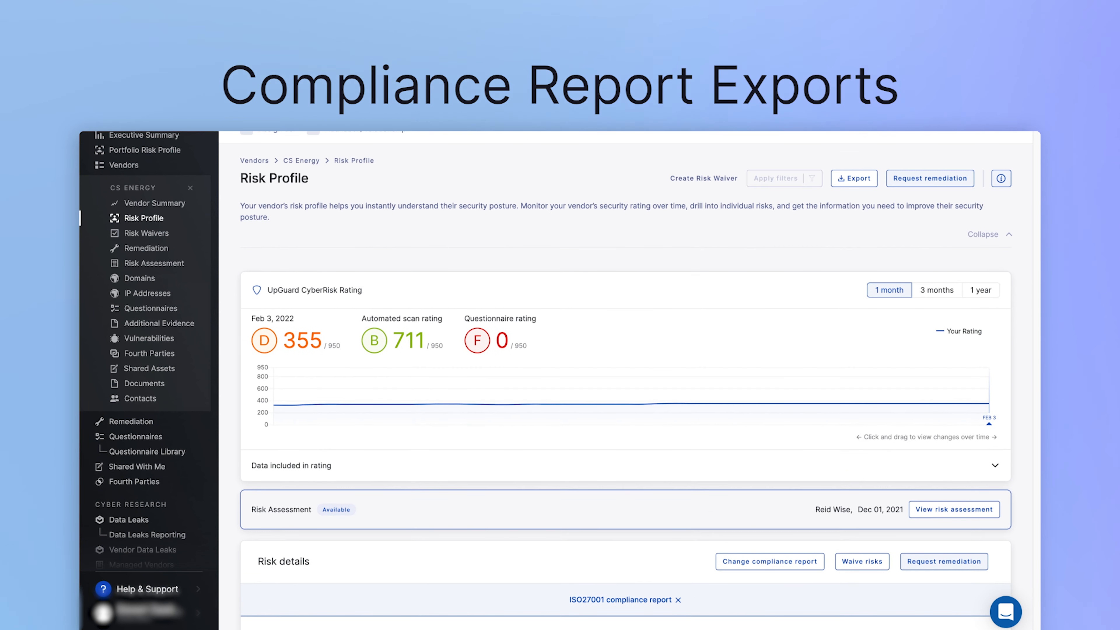
Bring up the Risk Profile export options for the ISO27001 compliance report.
{"action": "left_click", "coordinate": [862, 178]}
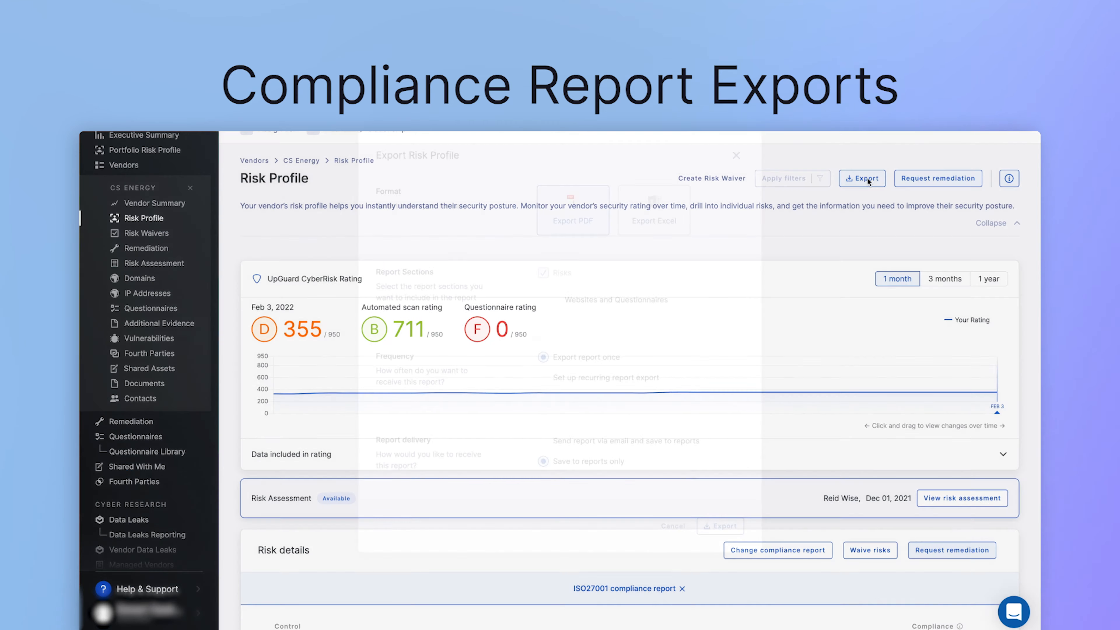
{"action": "left_click", "coordinate": [862, 178]}
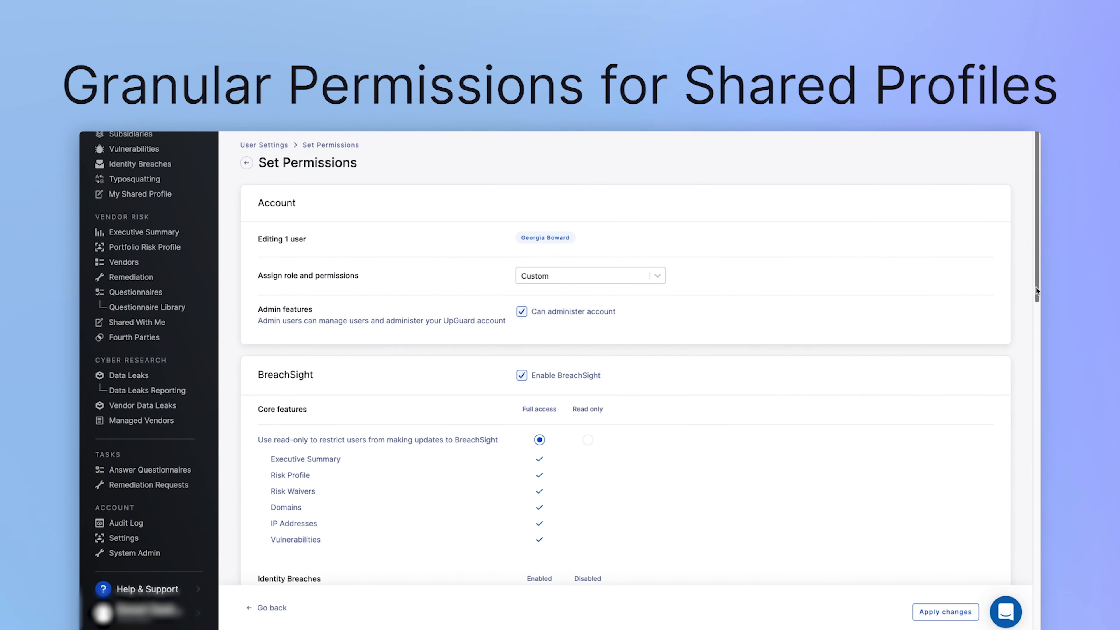
{"action": "scroll", "scroll_direction": "down", "scroll_amount": 3}
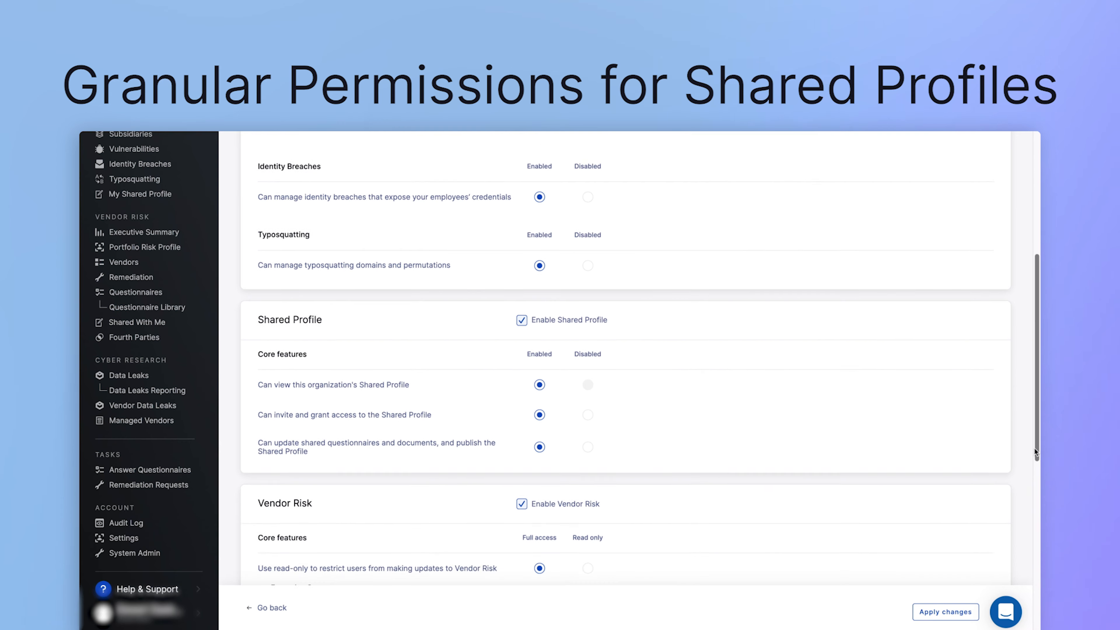
{"action": "scroll", "scroll_direction": "down", "scroll_amount": 3}
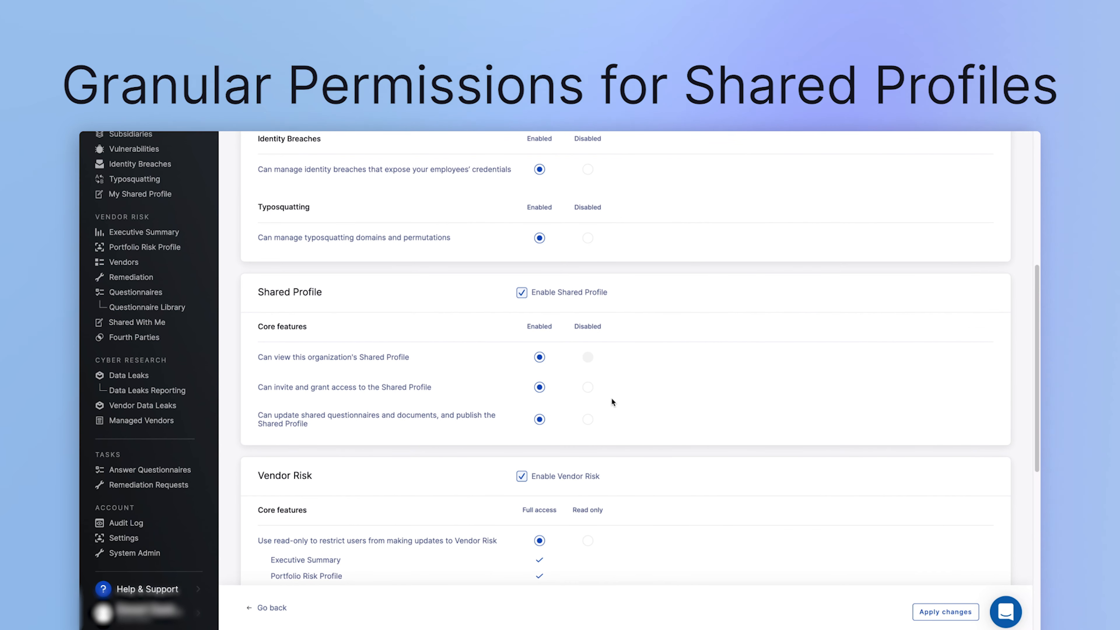
Disable Shared Profile inviting and updating/publishing shared questionnaires and documents.
{"action": "left_click", "coordinate": [588, 387]}
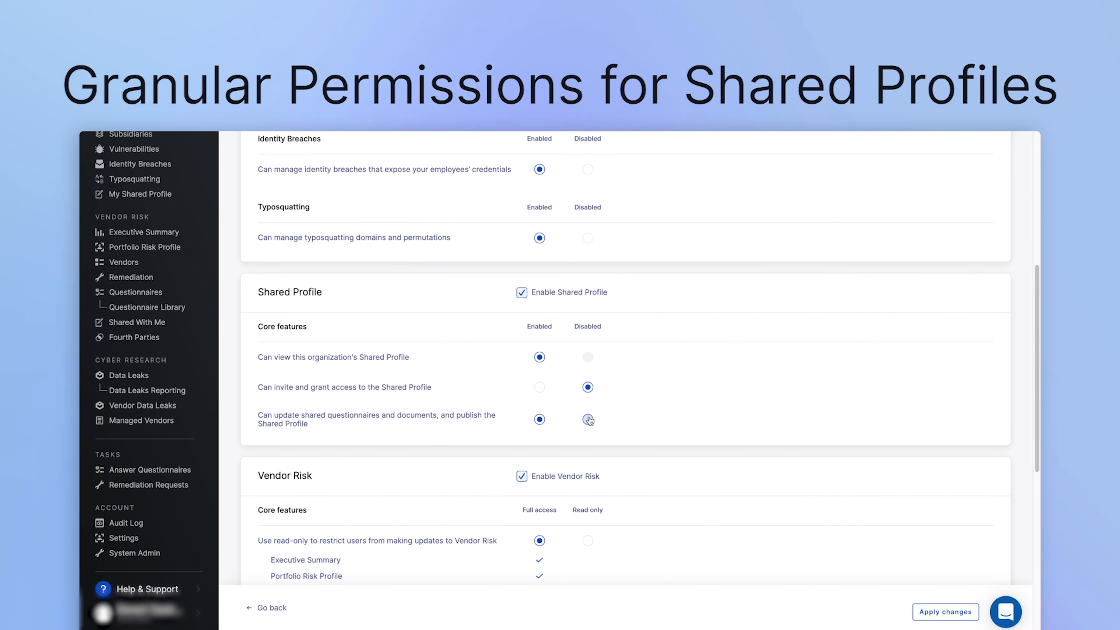
{"action": "left_click", "coordinate": [587, 419]}
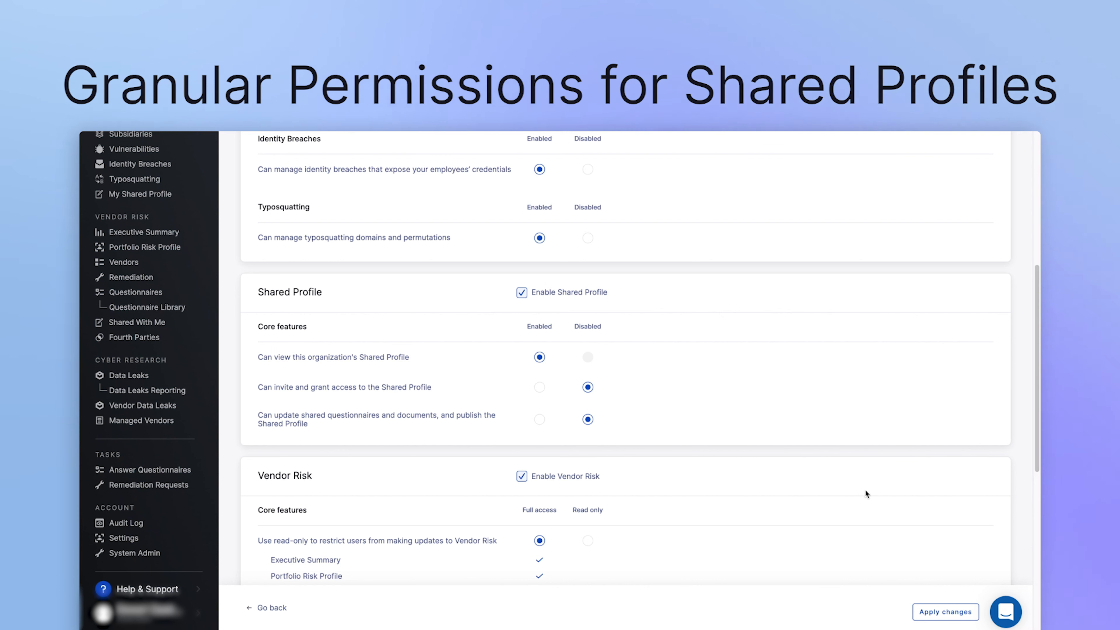